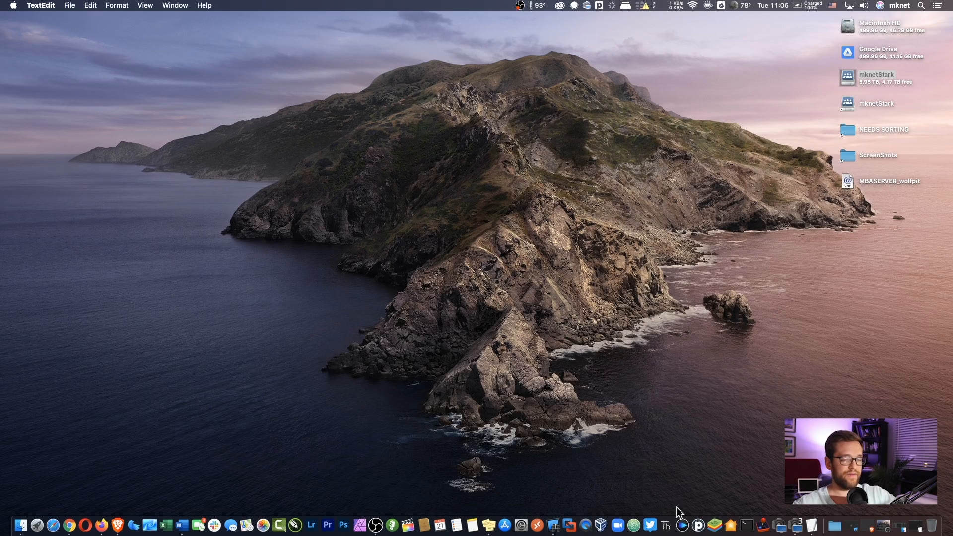
mouse_move(114, 524)
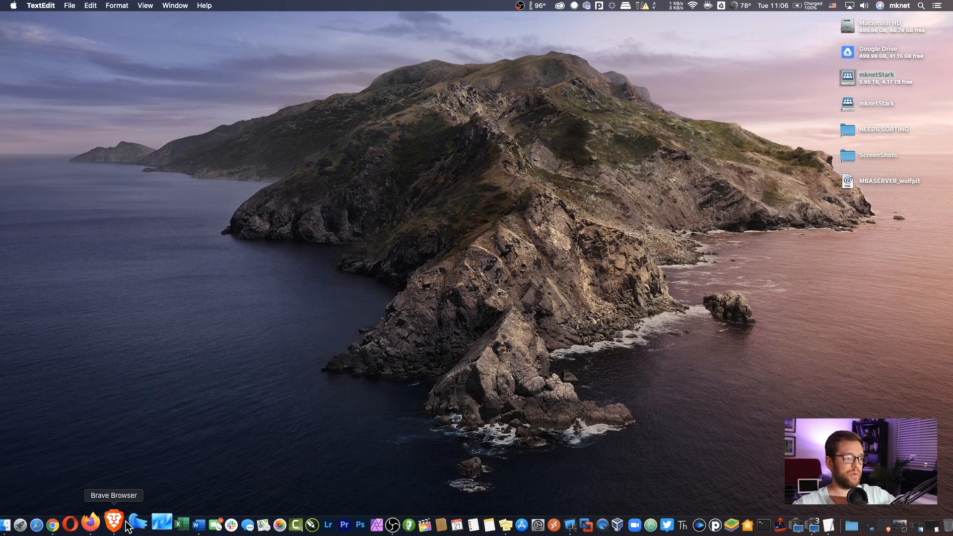
Launch Brave from the Dock and bring up paste options on the address bar.
left_click(115, 523)
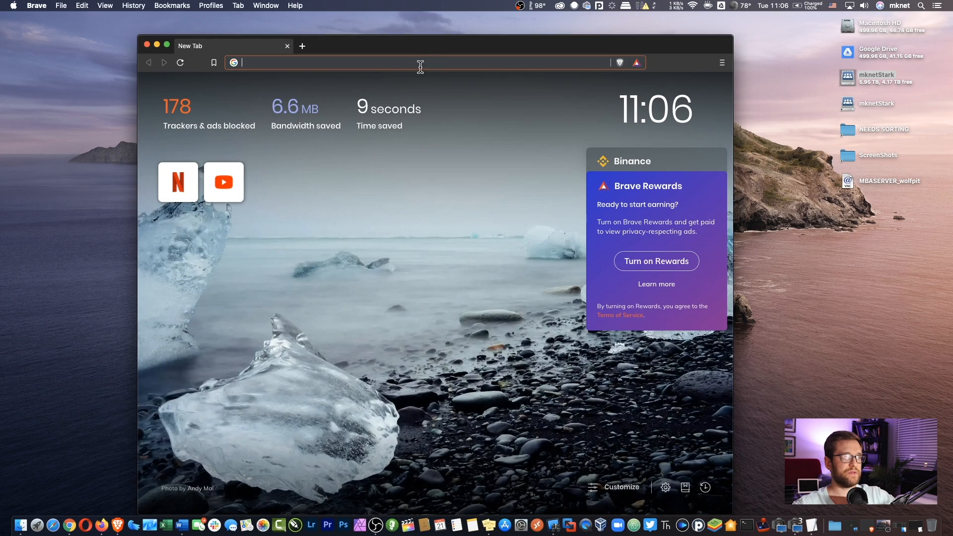
right_click(419, 62)
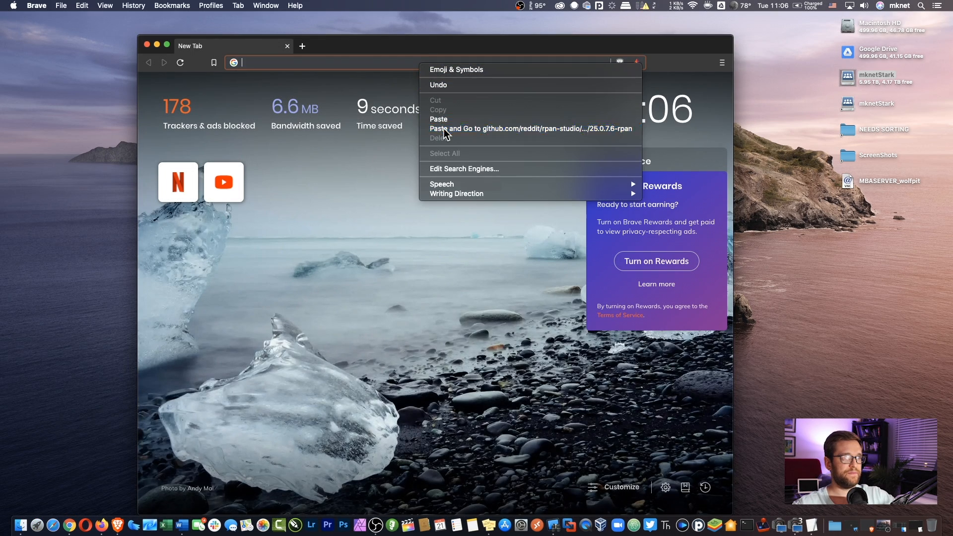
Go to the RPAN Studio 25.0.7.6 release, download rpan-25.0.7.6-macos.dmg and open it.
left_click(530, 128)
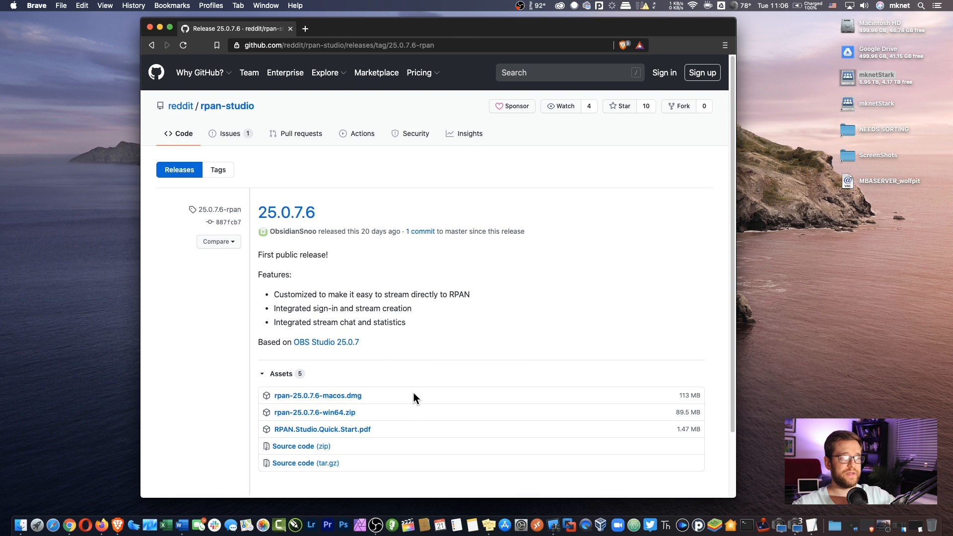
mouse_move(321, 429)
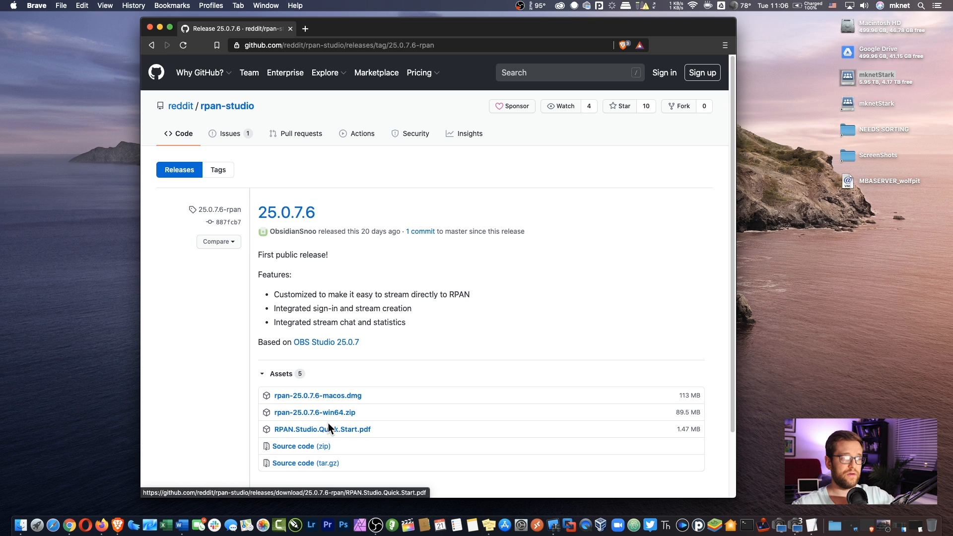
left_click(322, 428)
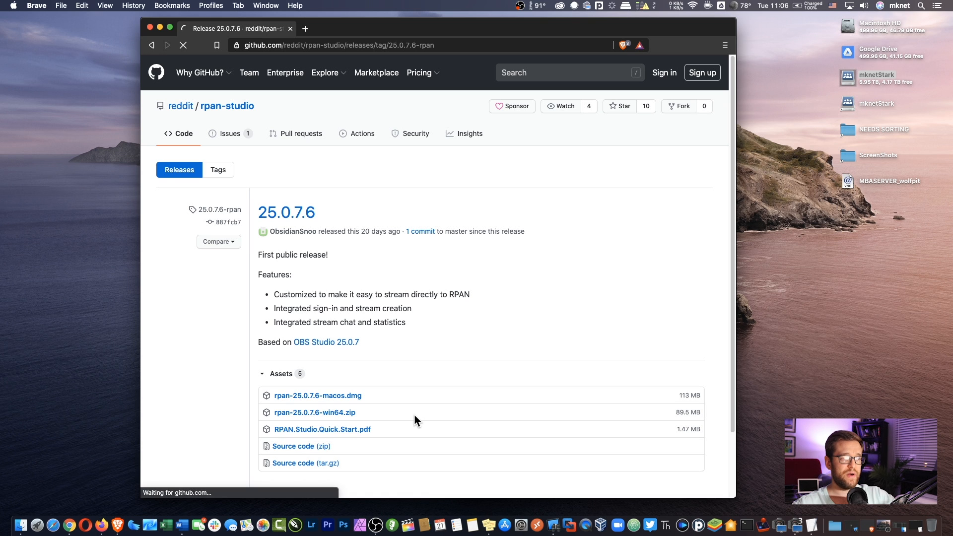
left_click(318, 396)
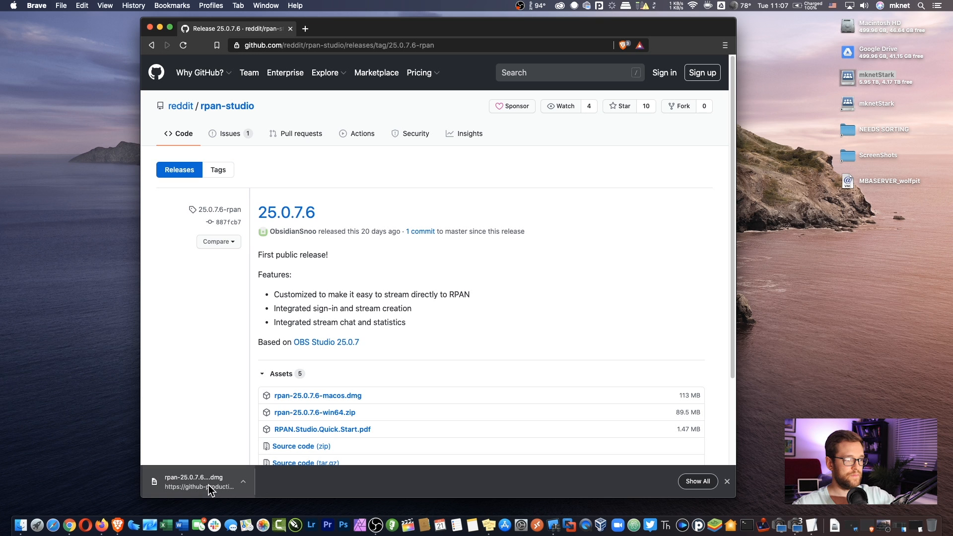
left_click(195, 480)
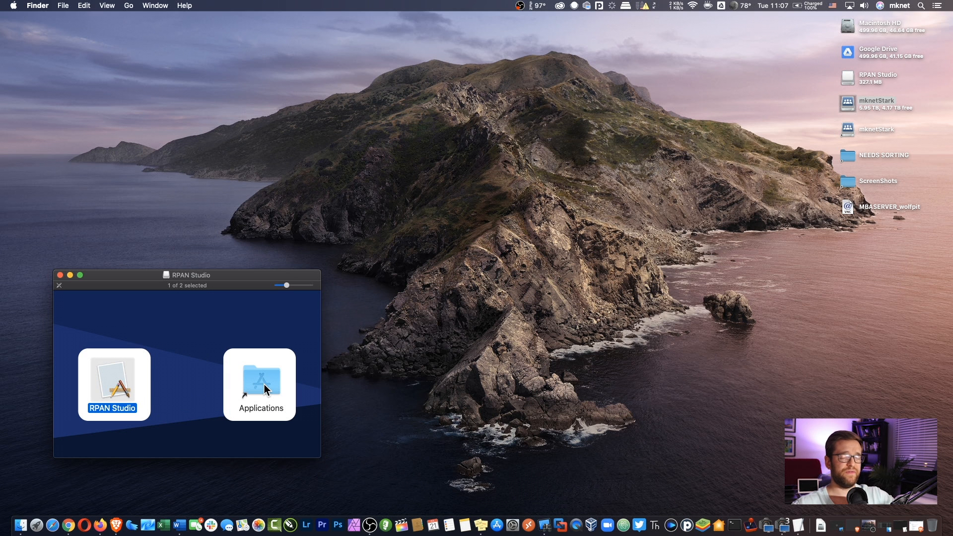
Drag RPAN Studio onto the Applications alias and open the Applications folder.
left_click_drag(113, 377, 259, 377)
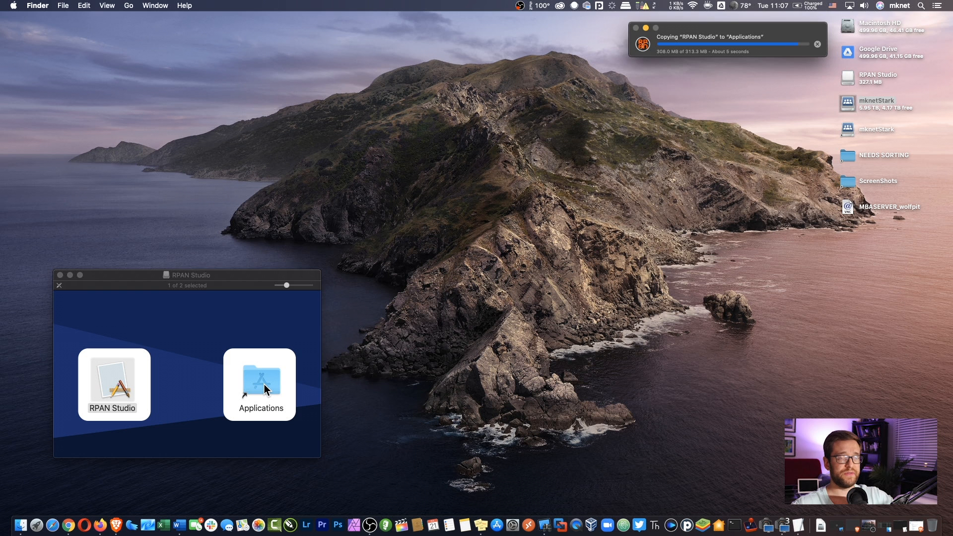
left_click(259, 407)
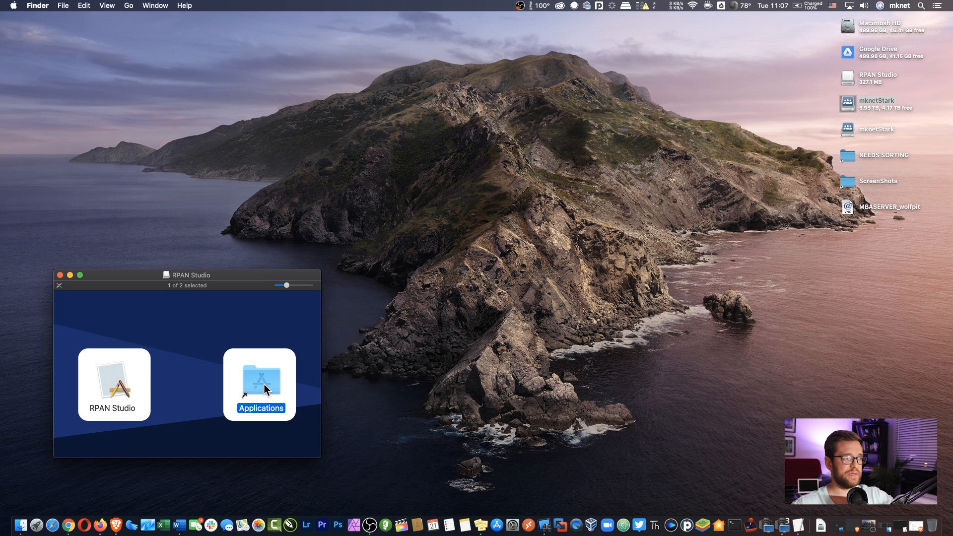
double_click(259, 377)
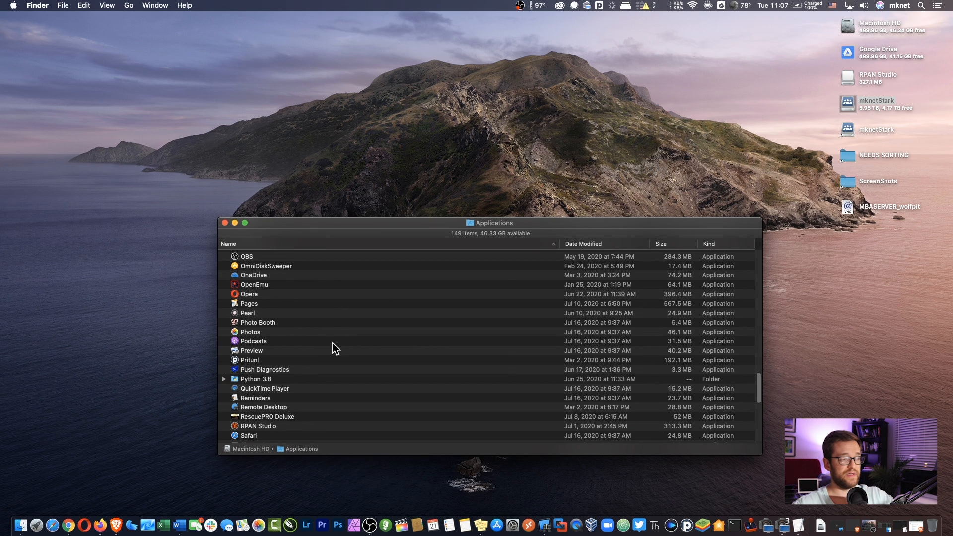
mouse_move(269, 433)
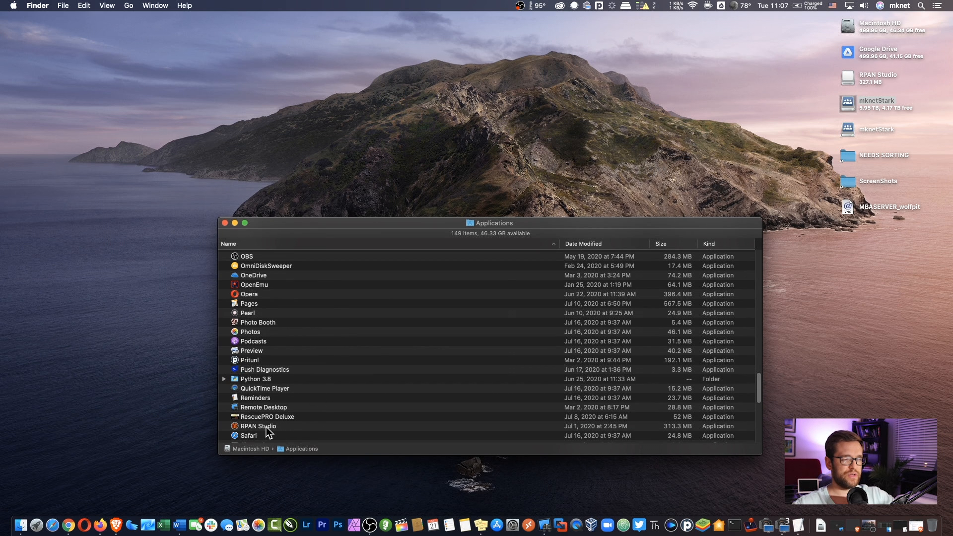
left_click(258, 425)
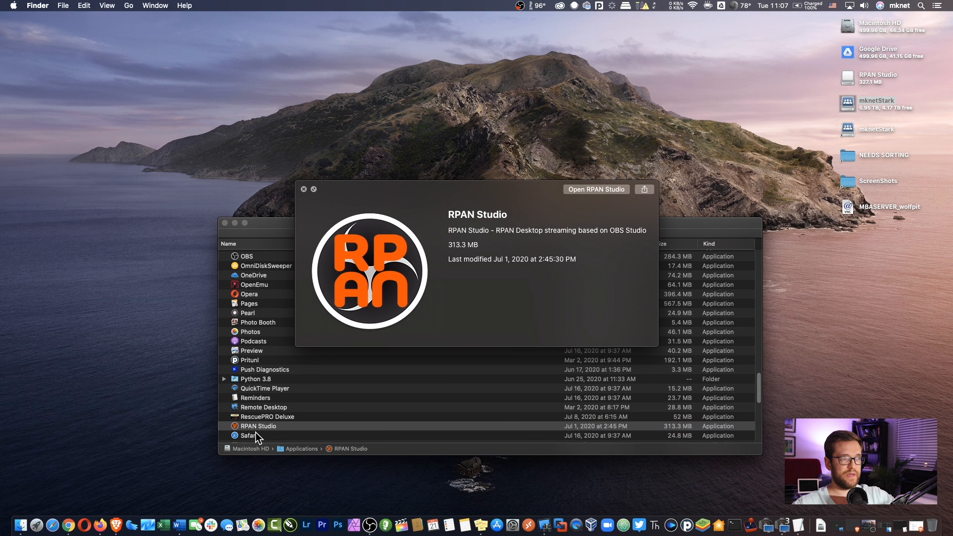
mouse_move(349, 299)
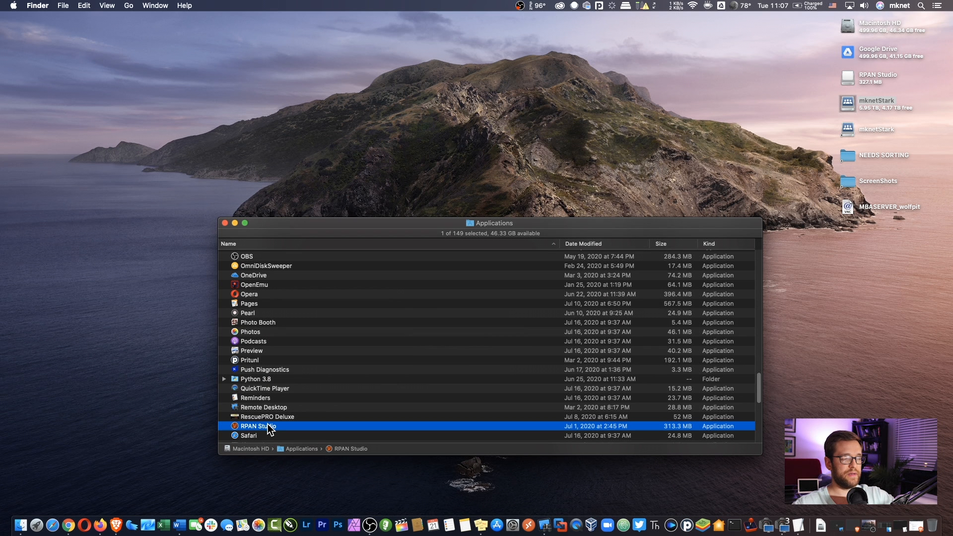
mouse_move(427, 262)
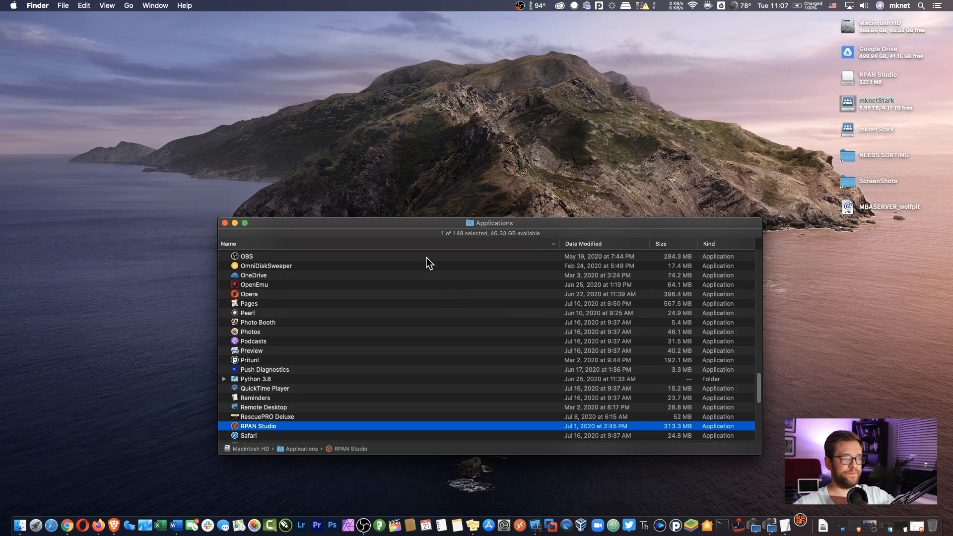
double_click(258, 426)
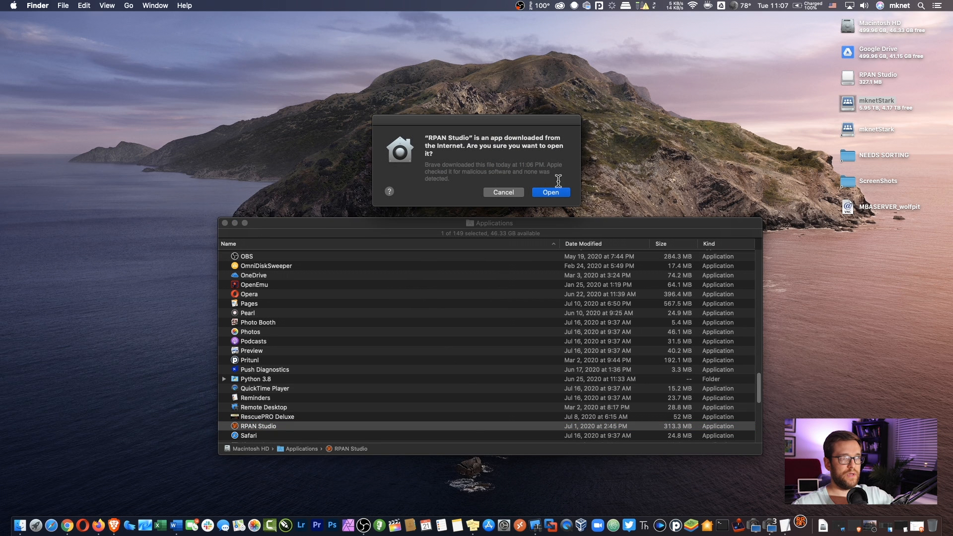
mouse_move(477, 166)
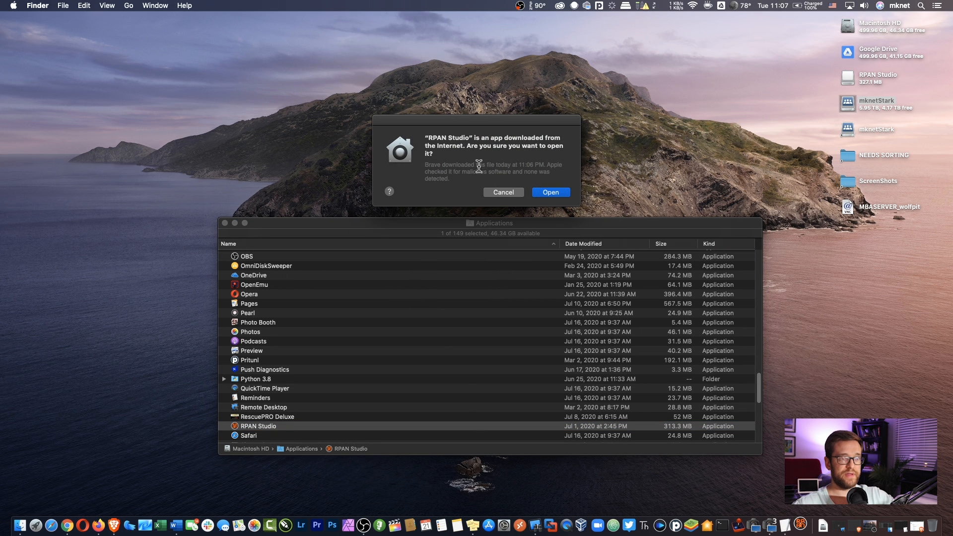
mouse_move(498, 217)
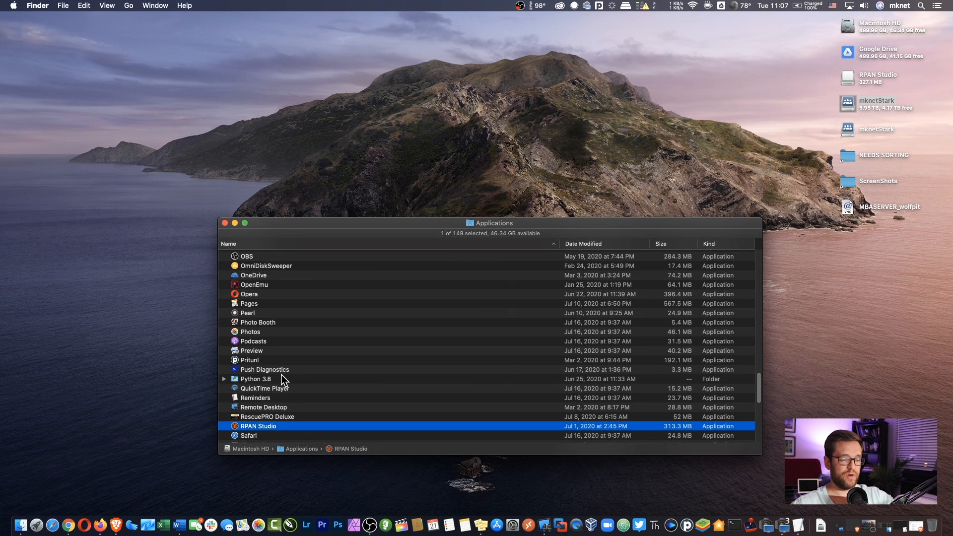
mouse_move(247, 475)
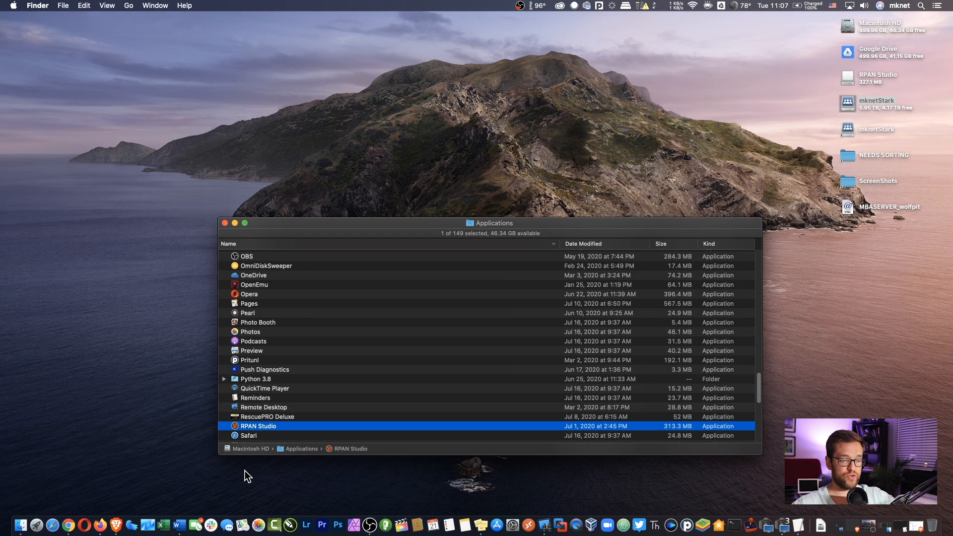
Launch RPAN Studio from Applications via Open, bypassing the security check.
right_click(258, 426)
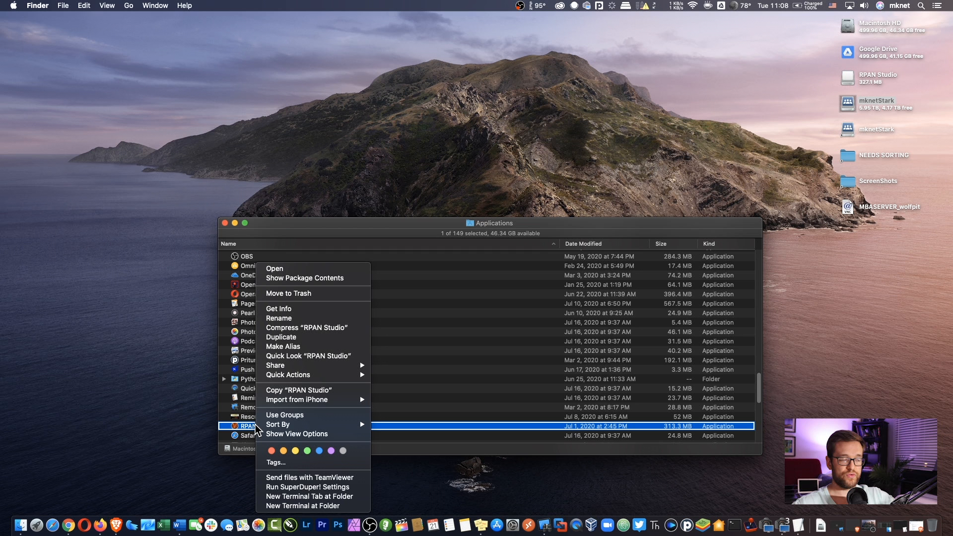
mouse_move(291, 272)
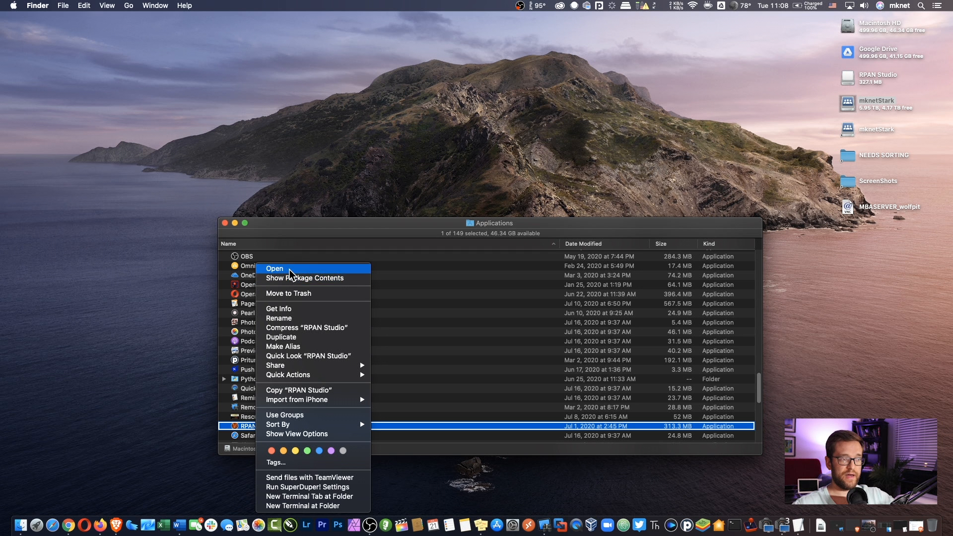
left_click(273, 269)
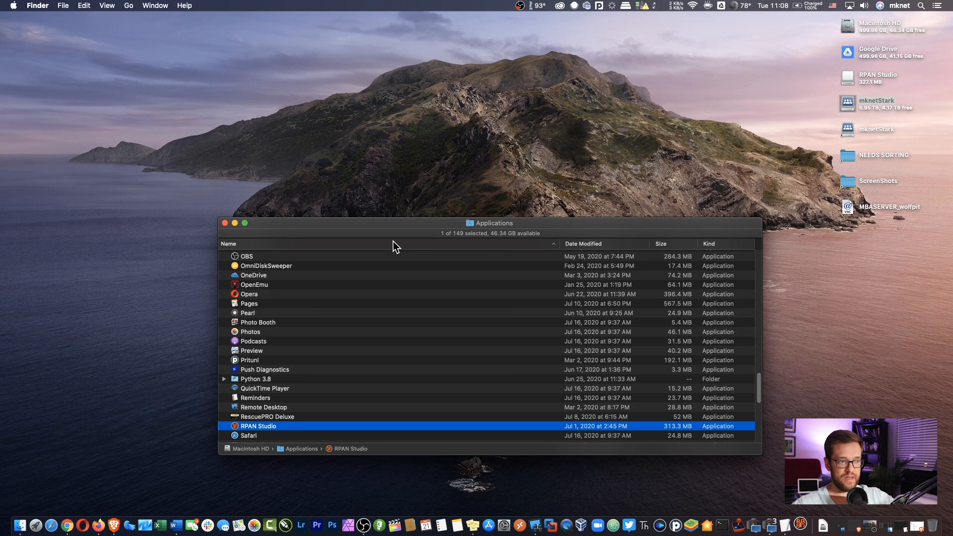
double_click(258, 426)
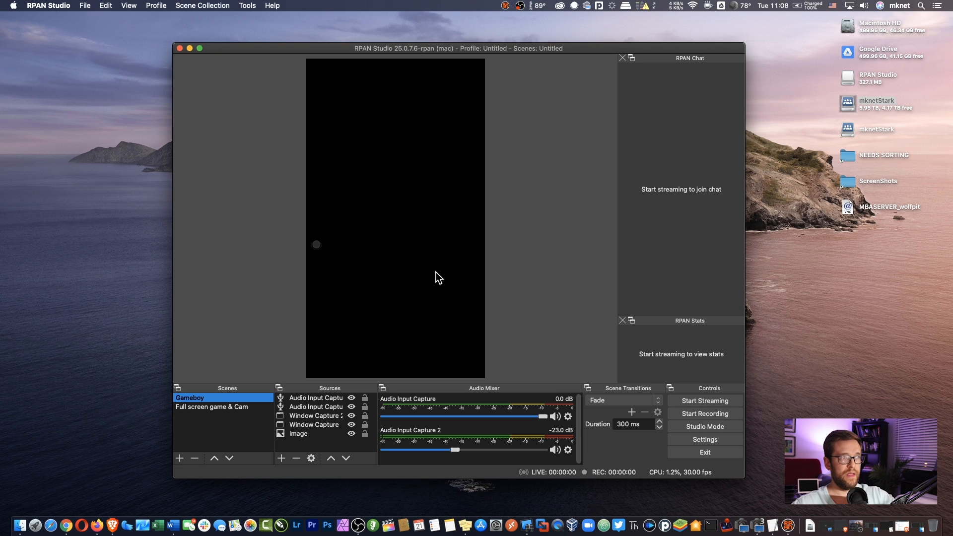
mouse_move(369, 136)
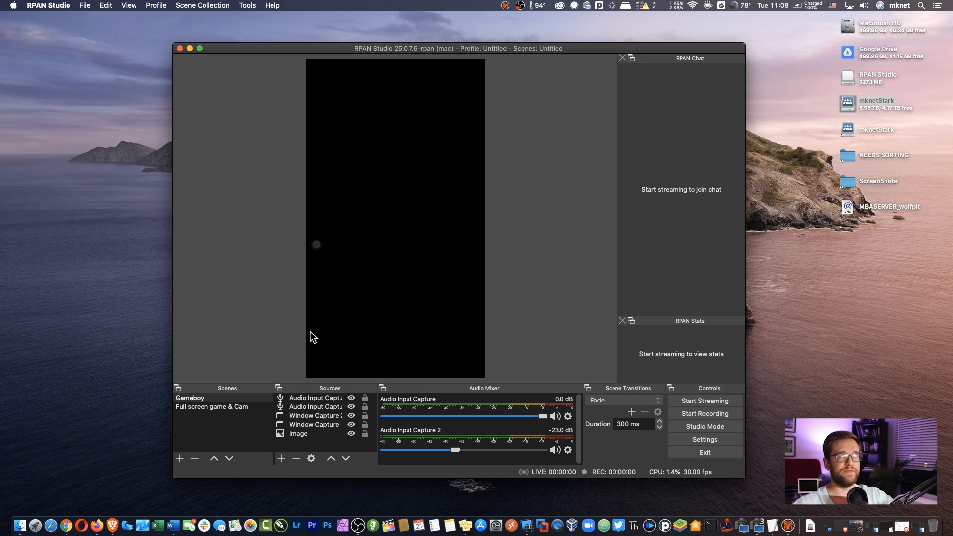
mouse_move(334, 319)
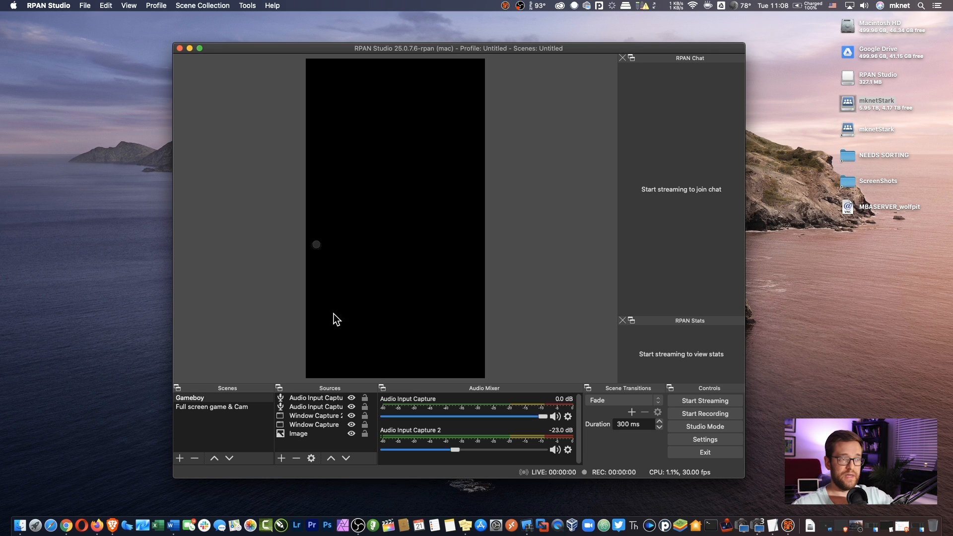
mouse_move(347, 312)
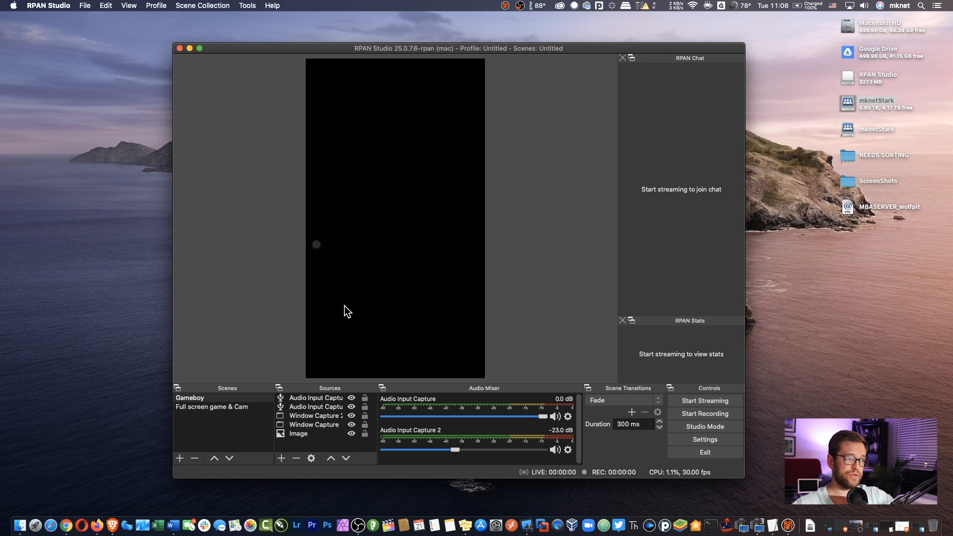
mouse_move(344, 274)
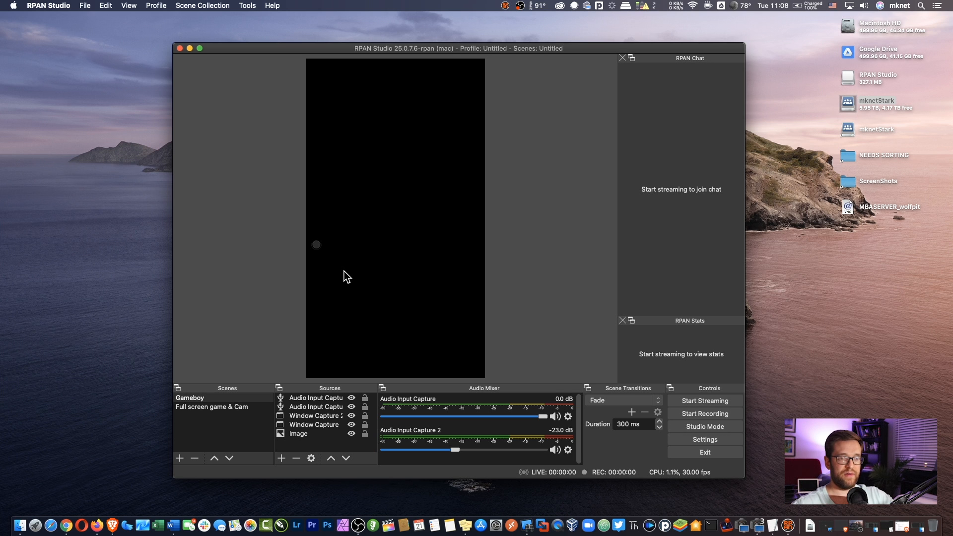
mouse_move(372, 274)
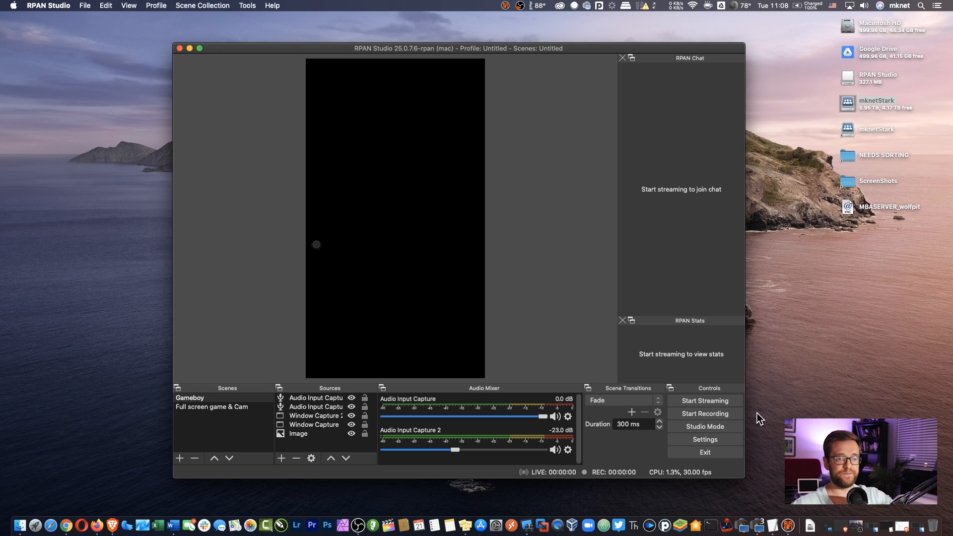
Review the Video settings (480x854, 30 FPS) and switch to the Output settings.
left_click(704, 439)
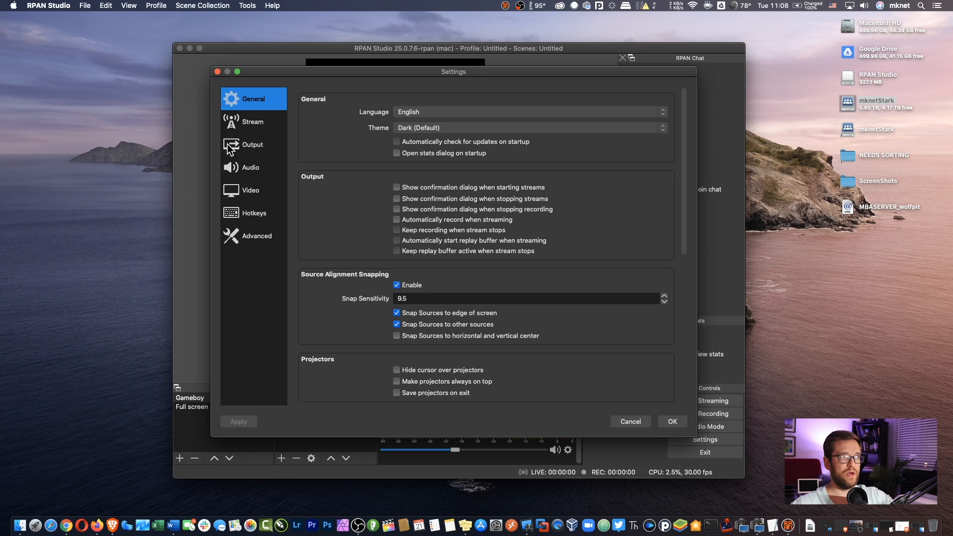
left_click(250, 190)
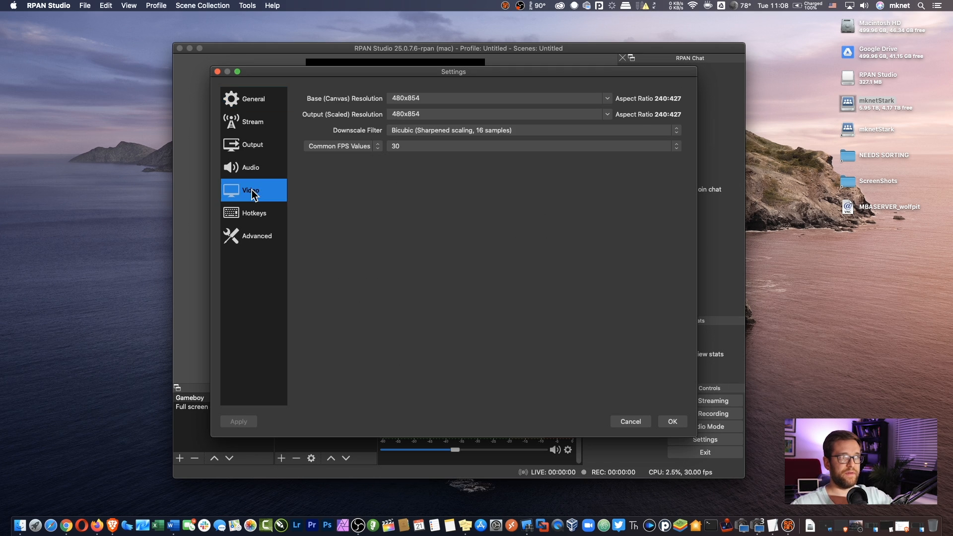
left_click(496, 98)
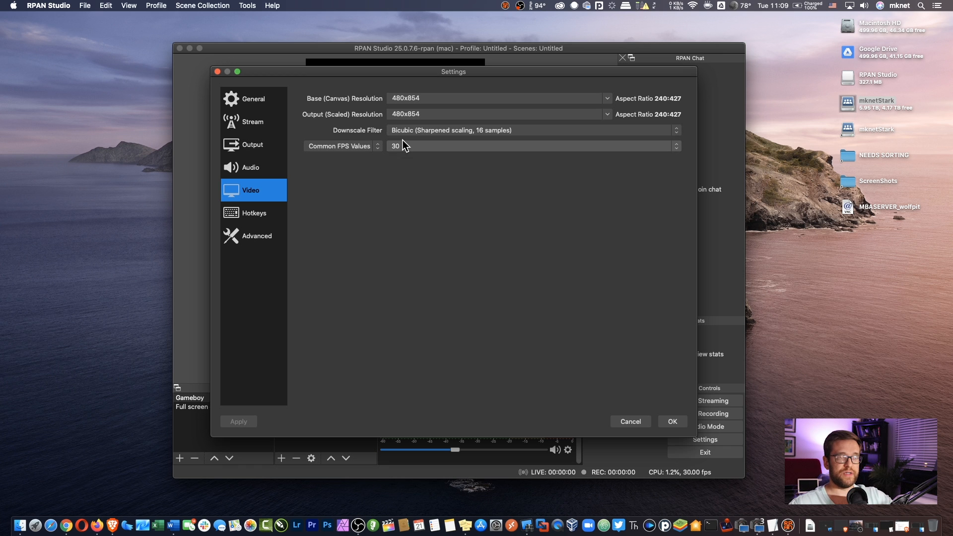
mouse_move(476, 175)
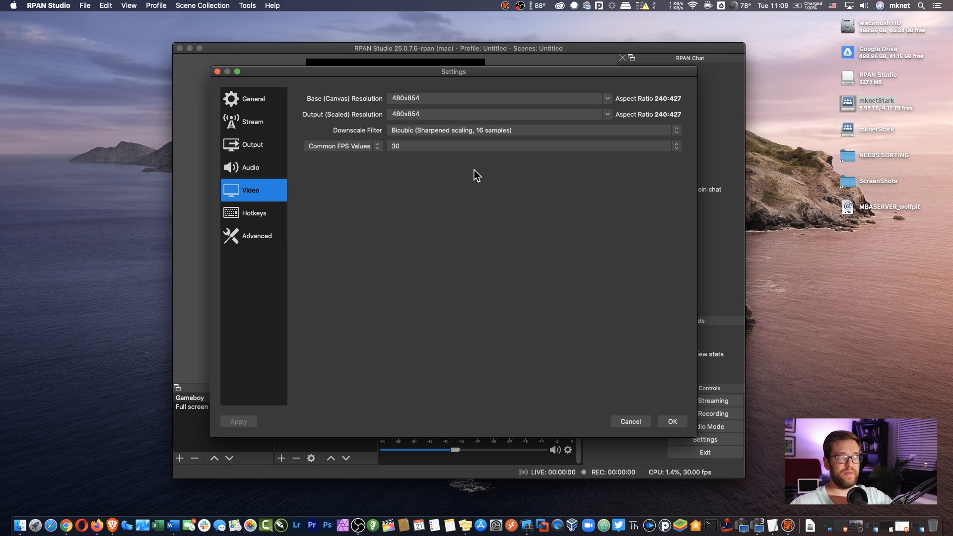
mouse_move(294, 226)
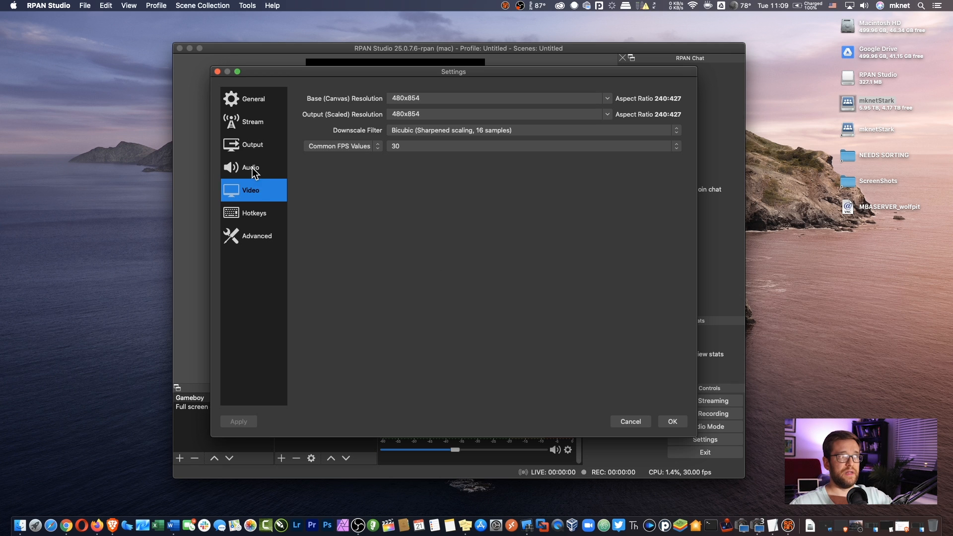
left_click(251, 145)
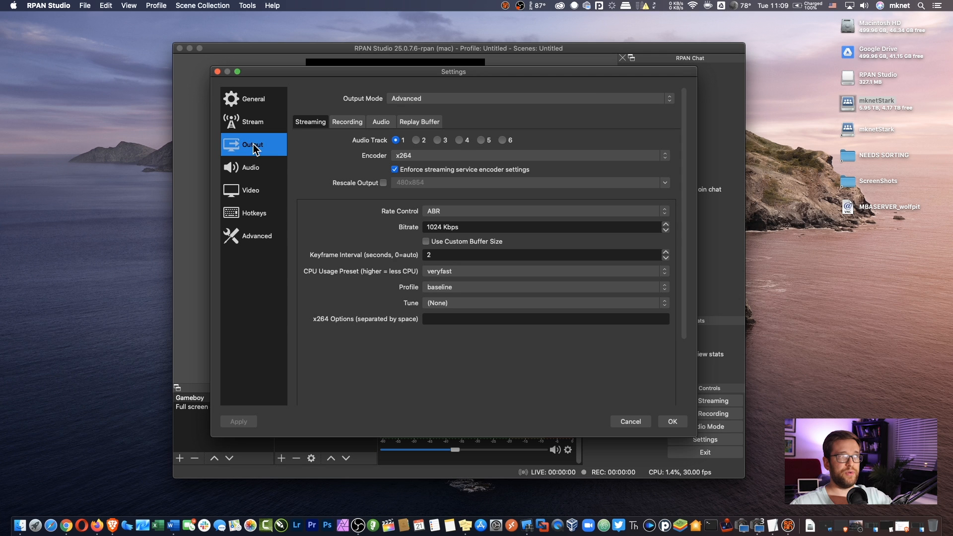
mouse_move(460, 223)
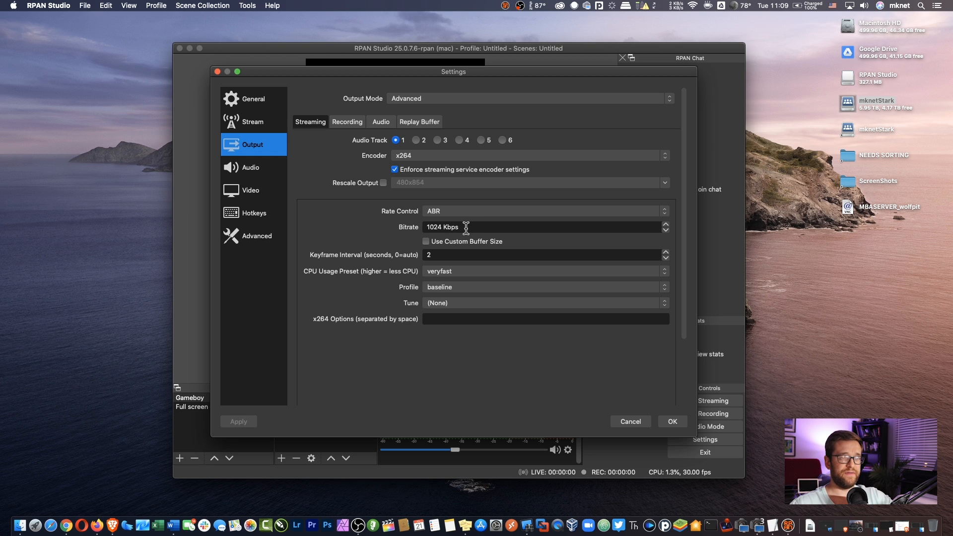
mouse_move(480, 236)
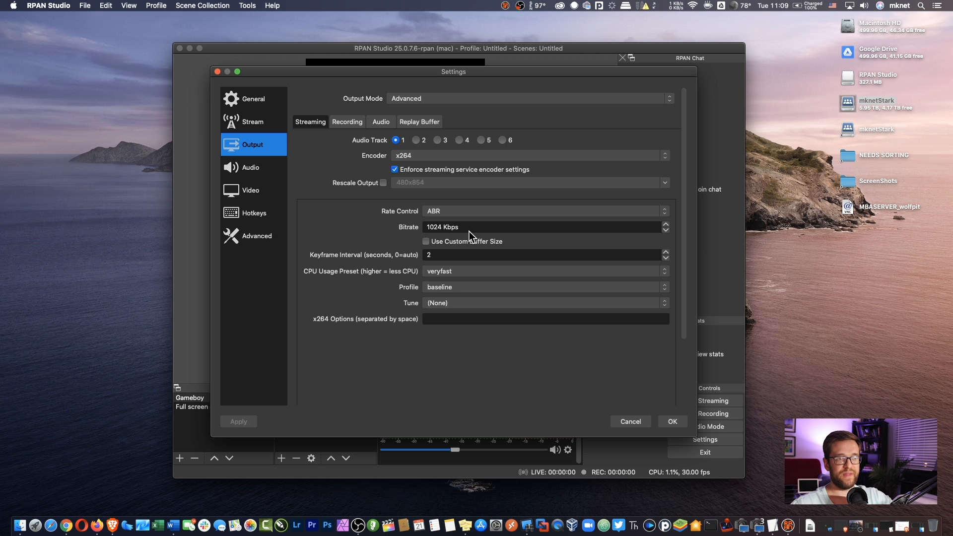
mouse_move(542, 345)
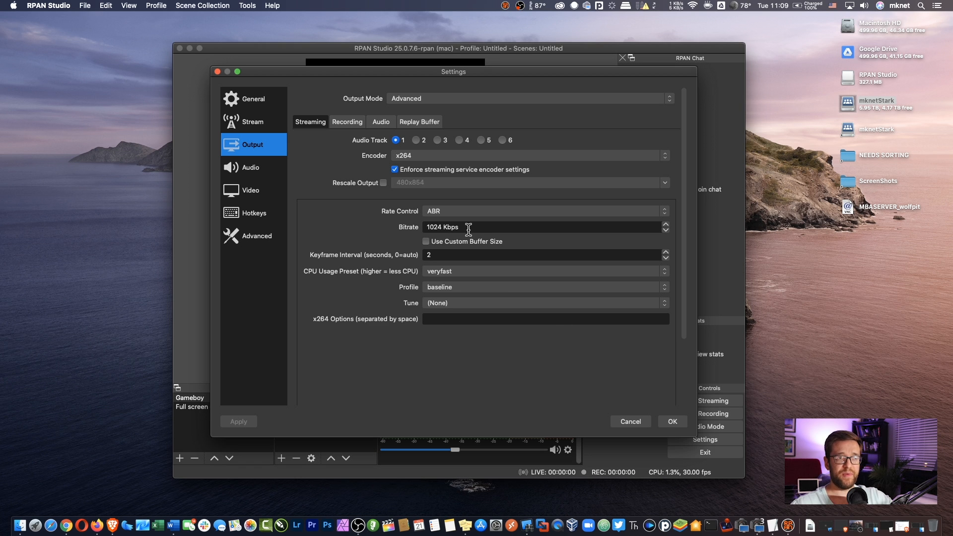
mouse_move(508, 248)
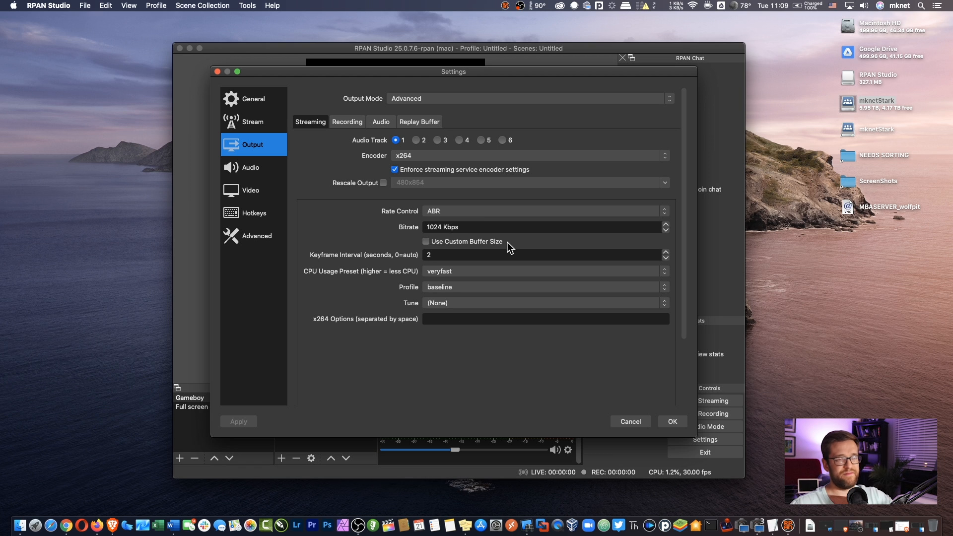
mouse_move(467, 227)
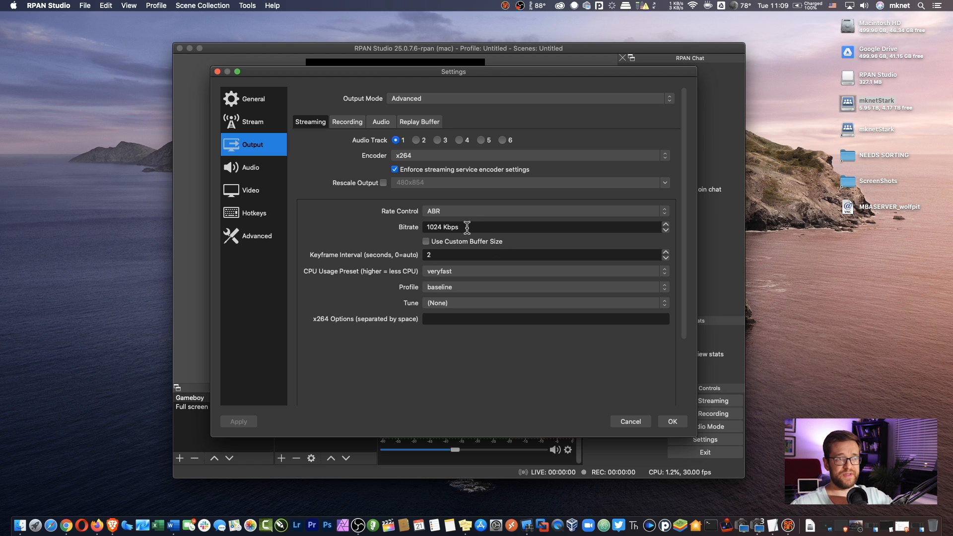
mouse_move(632, 404)
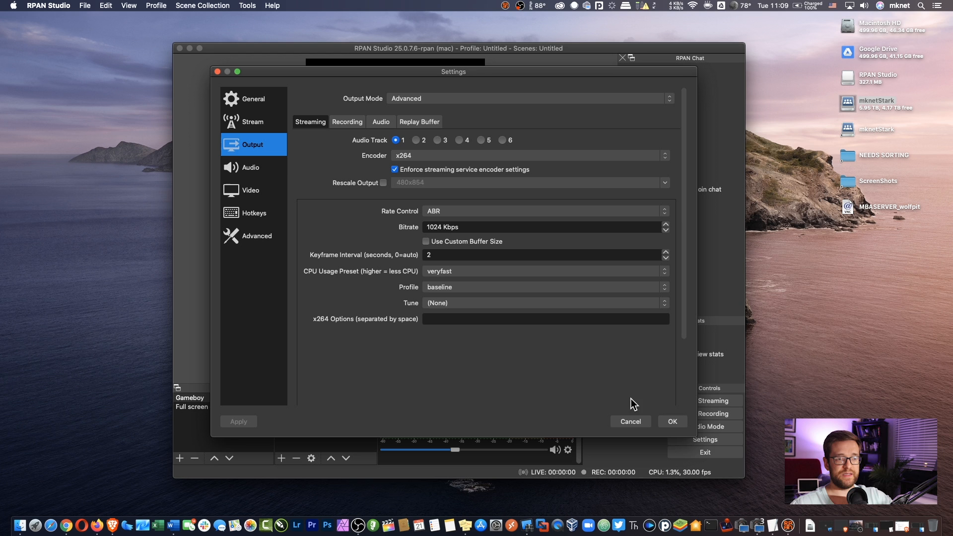
mouse_move(672, 422)
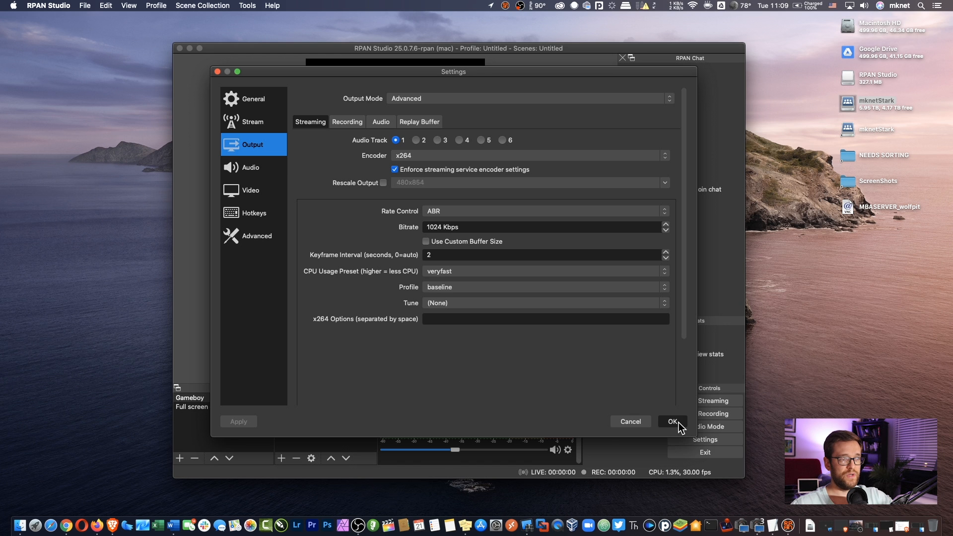
Accept the Settings with the 1024 Kbps x264 streaming encoder unchanged.
left_click(671, 420)
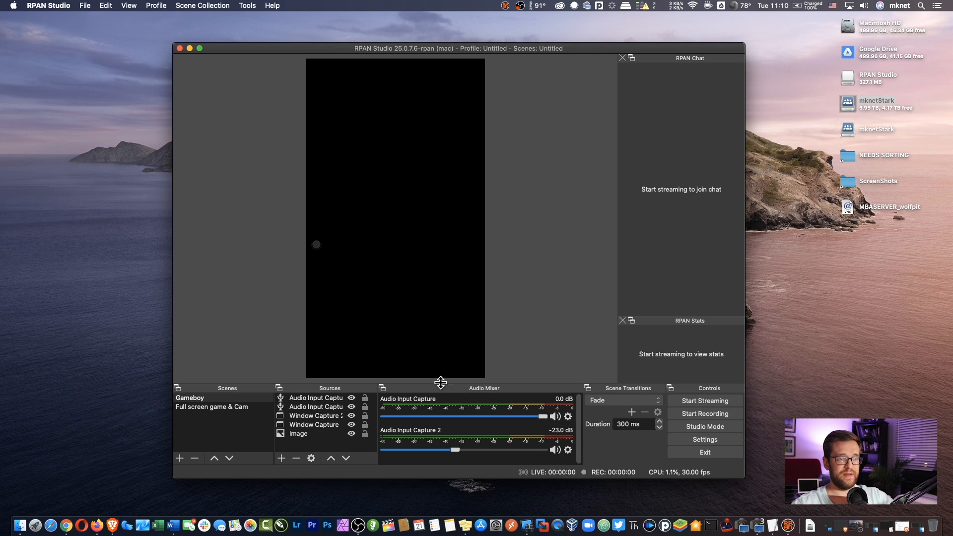
mouse_move(298, 452)
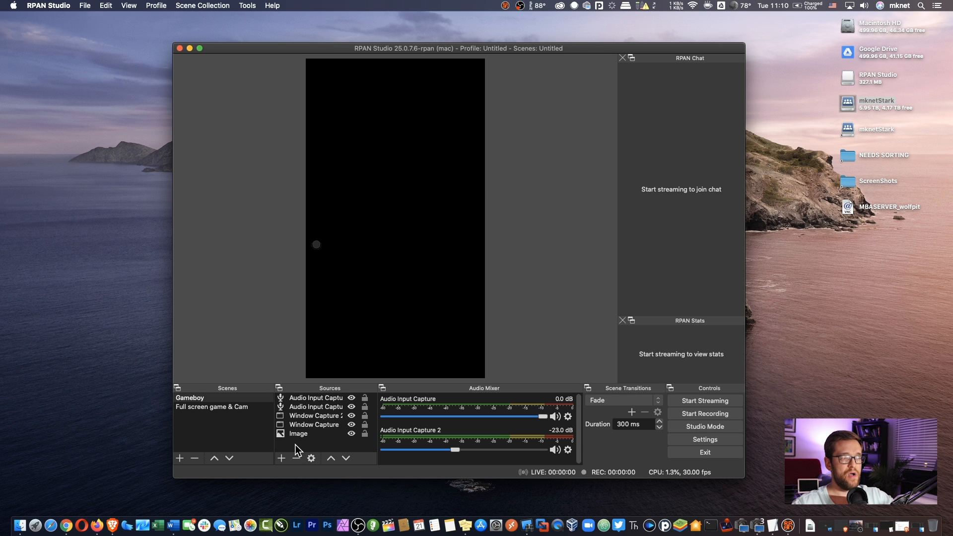
mouse_move(307, 415)
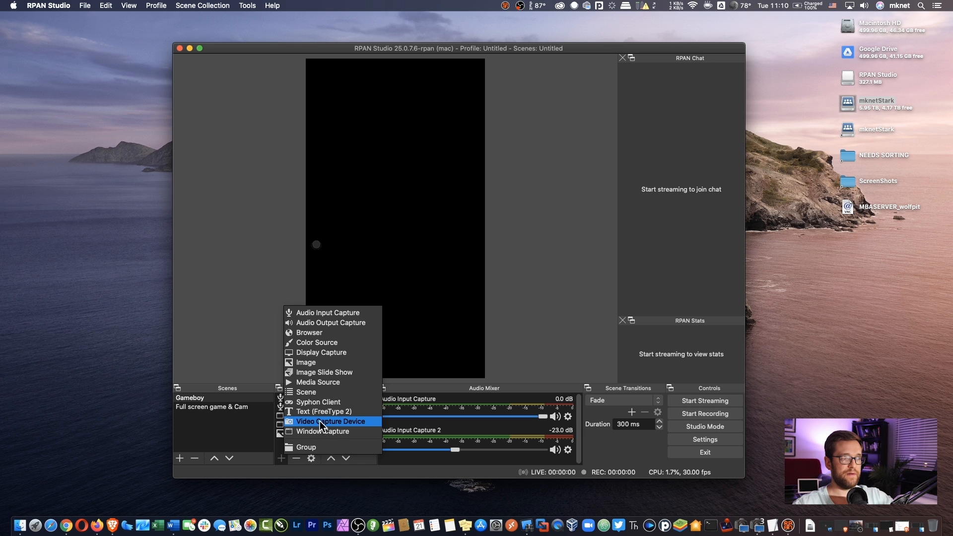
Choose to add a Video Capture Device source under Sources.
left_click(331, 421)
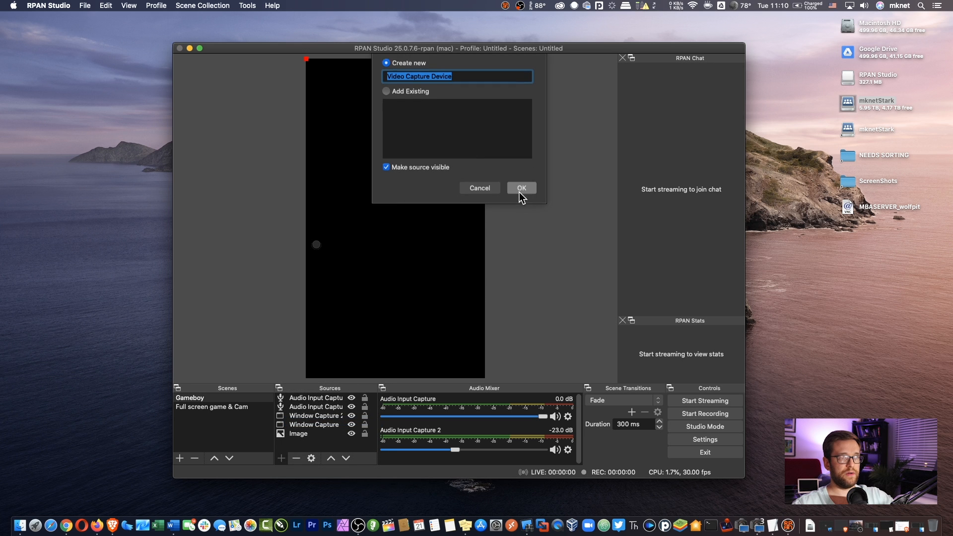
Add FaceTime HD Camera (Built-in) as a source, allowing camera access, and start shrinking its feed.
left_click(519, 187)
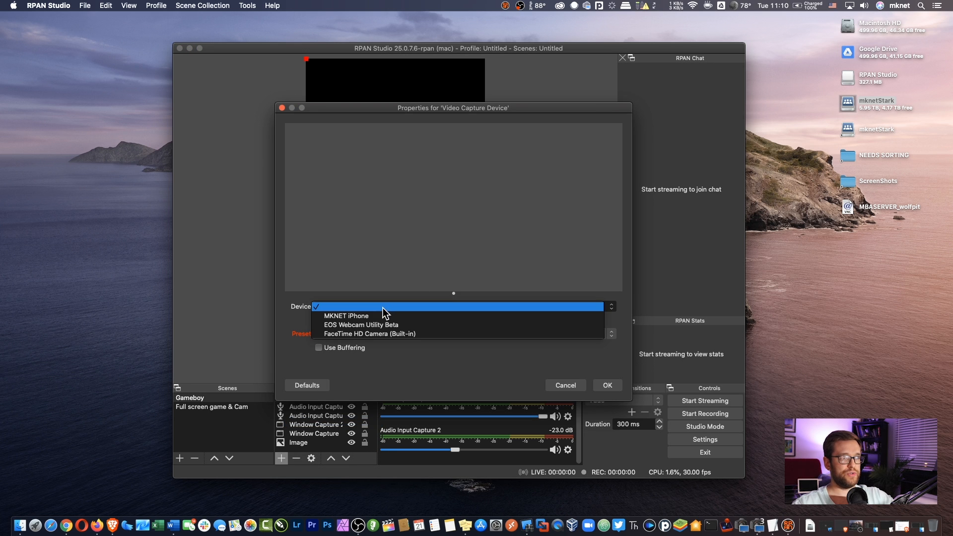
left_click(369, 333)
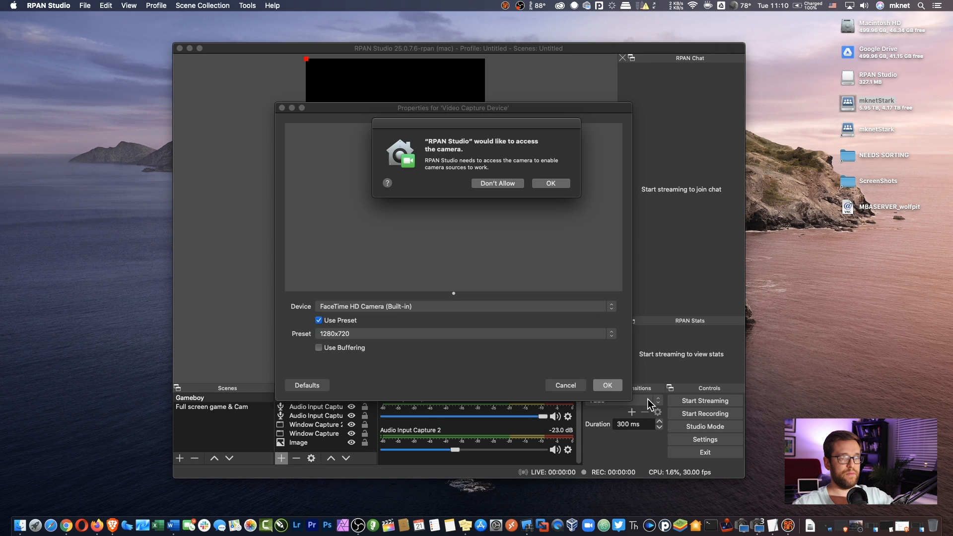
left_click(549, 183)
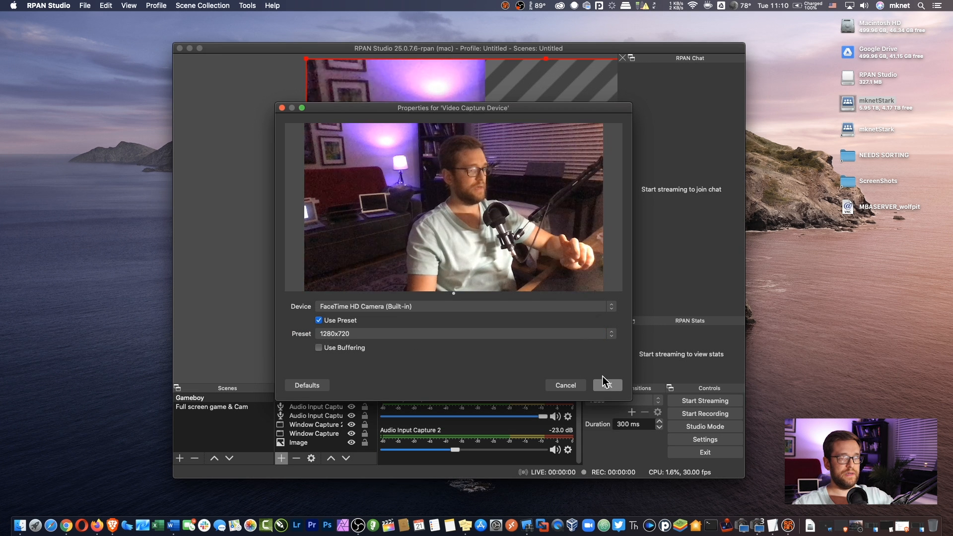
left_click(607, 385)
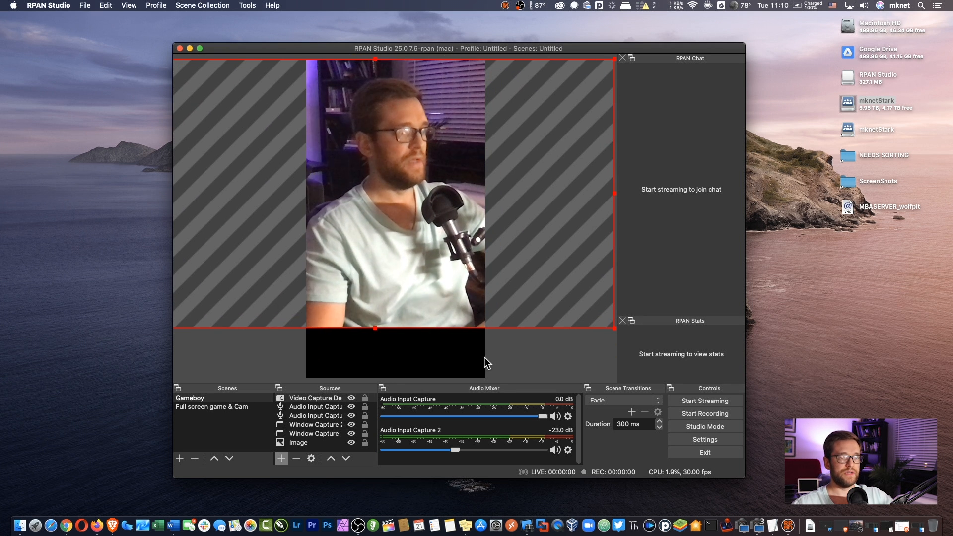
left_click_drag(613, 329, 589, 312)
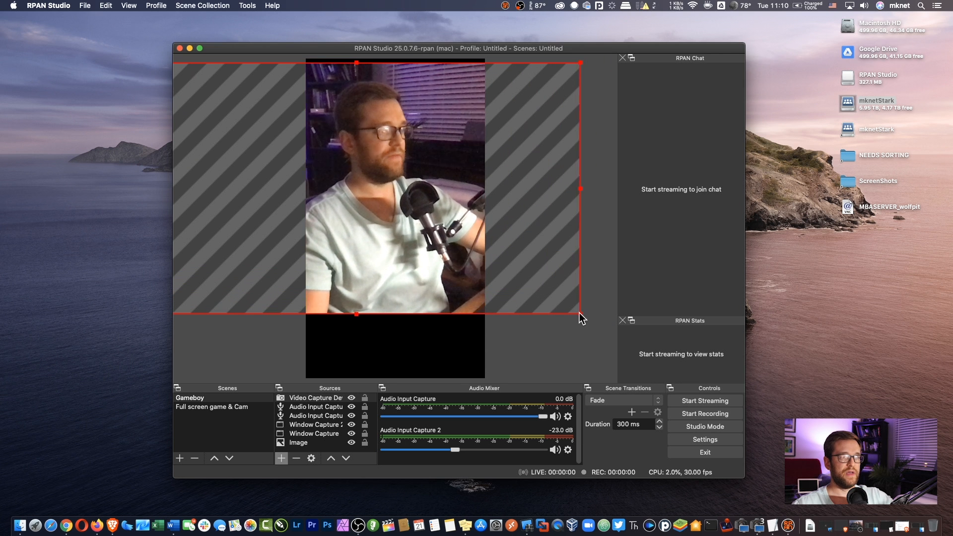
Scale the camera feed down to the canvas width near the top of the vertical canvas.
left_click_drag(580, 315, 567, 305)
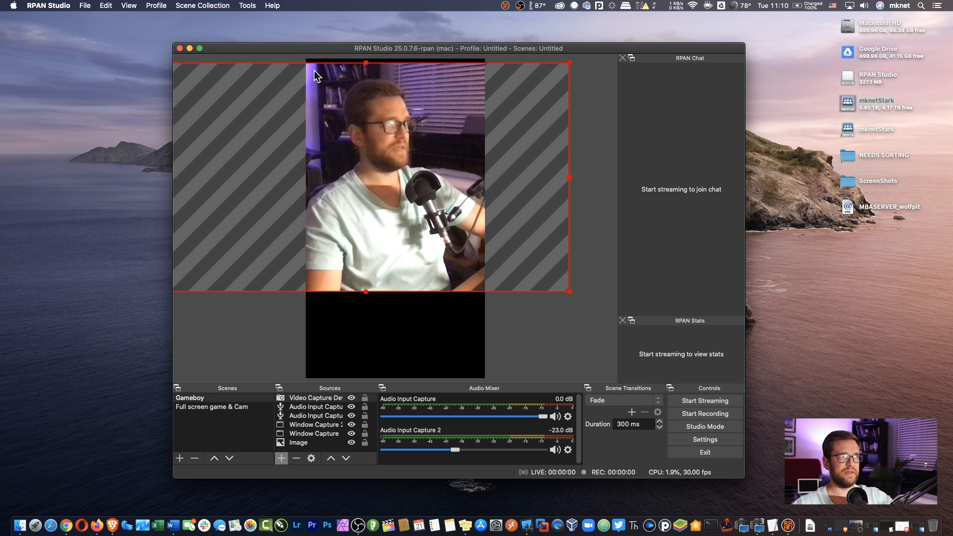
mouse_move(552, 281)
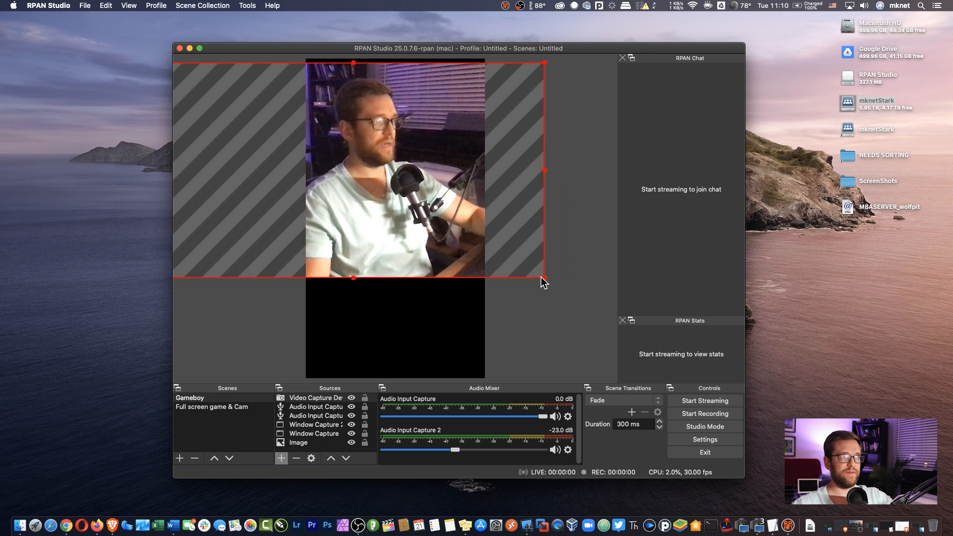
left_click_drag(543, 276, 543, 264)
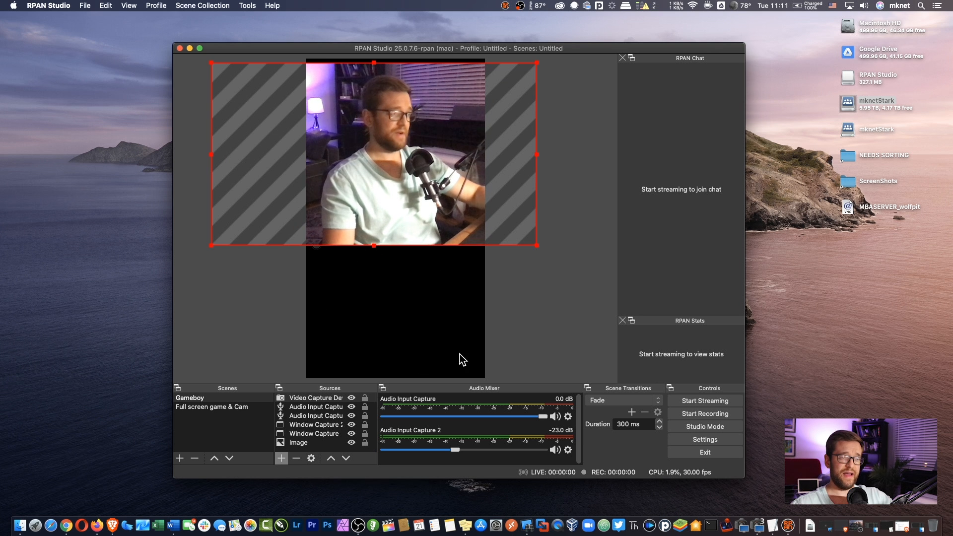
mouse_move(430, 333)
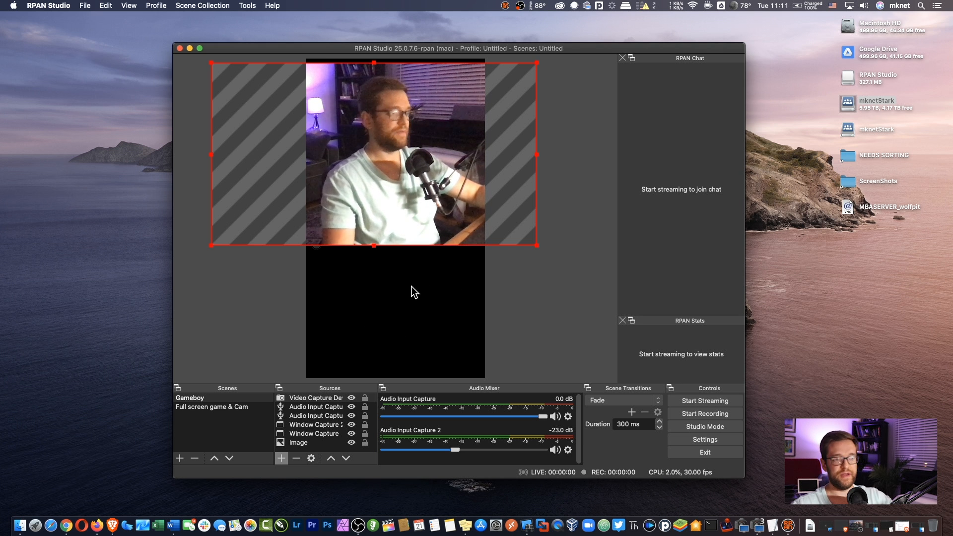
mouse_move(387, 286)
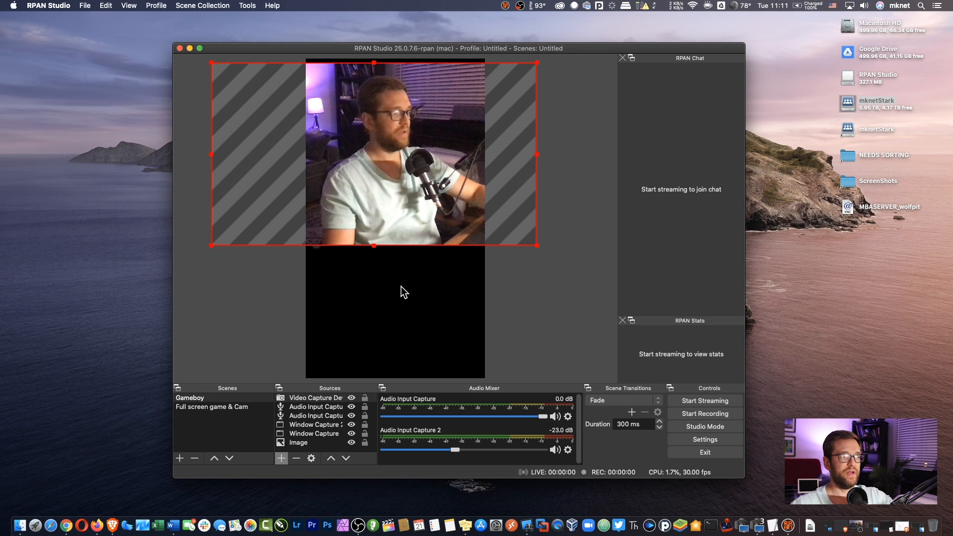
mouse_move(453, 218)
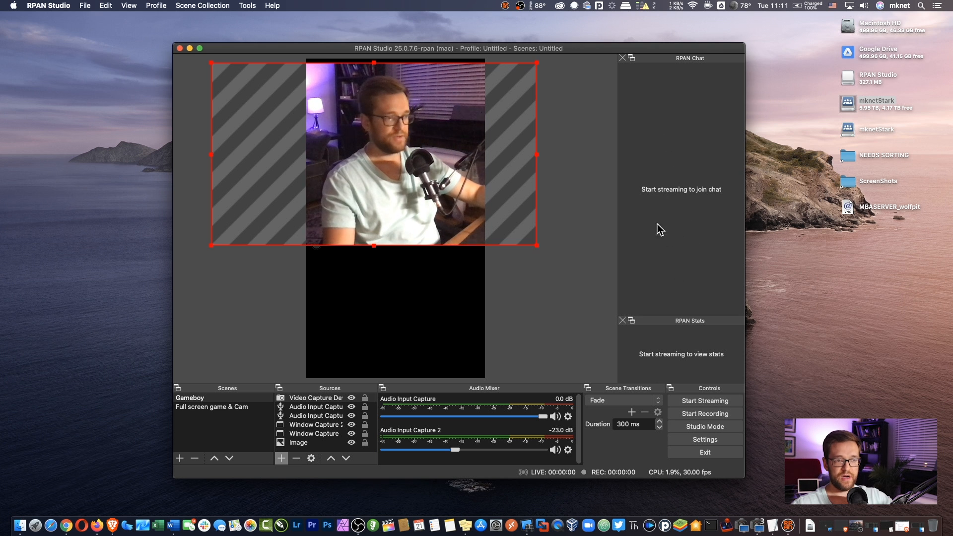
mouse_move(687, 371)
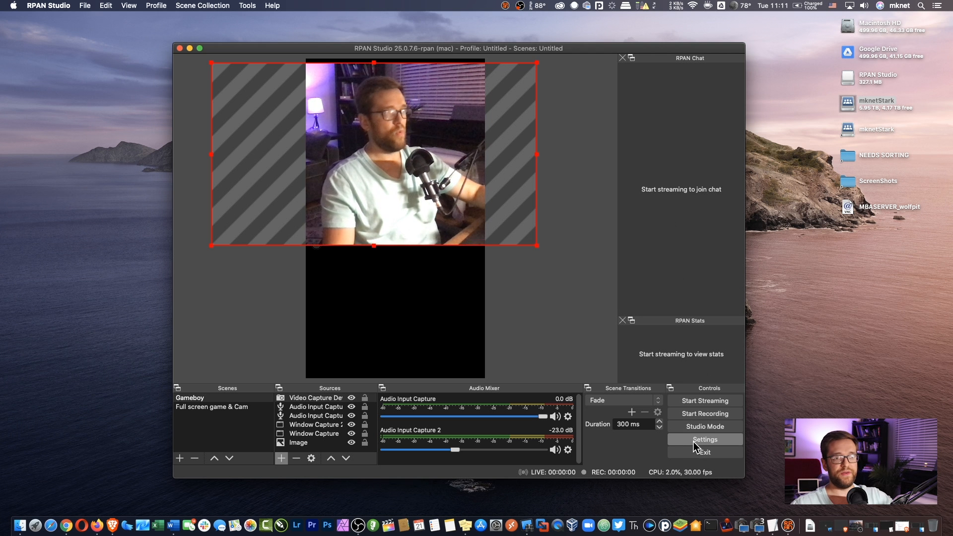
Start a new broadcast, opening the RPAN Broadcast dialog with title Hackers Quest (iOS Game) and subreddit TheGamerLounge.
left_click(705, 439)
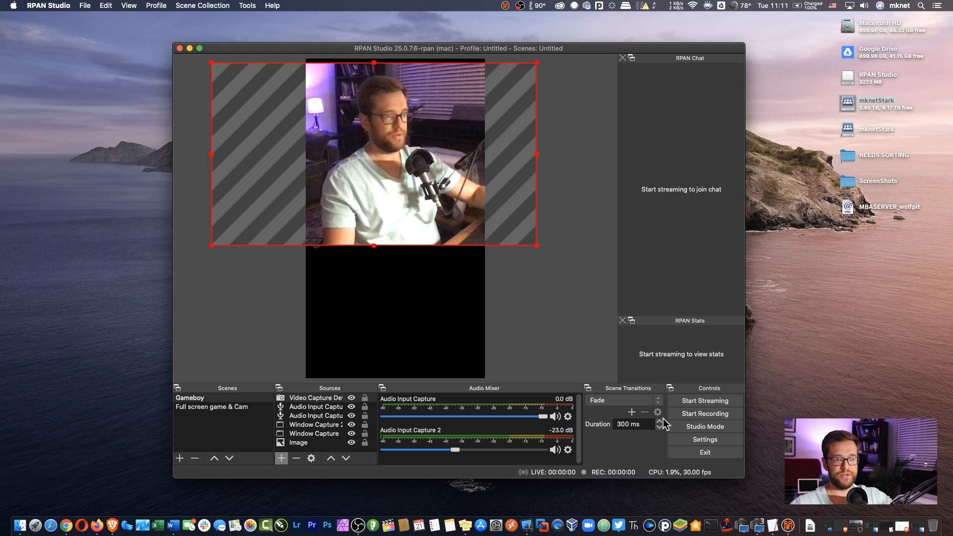
left_click(704, 400)
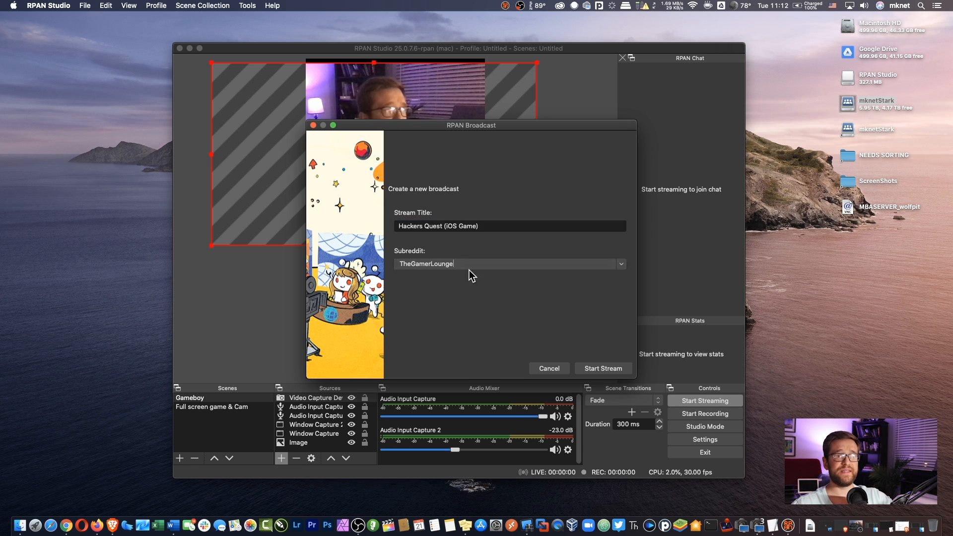
Scroll through the Subreddit list, then cancel the RPAN Broadcast dialog without going live.
left_click(619, 264)
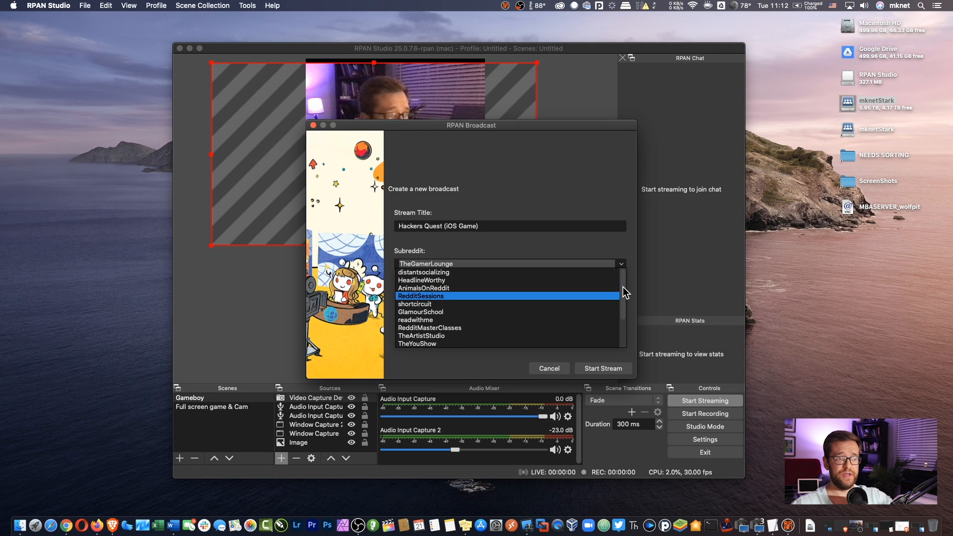
scroll("down", 3)
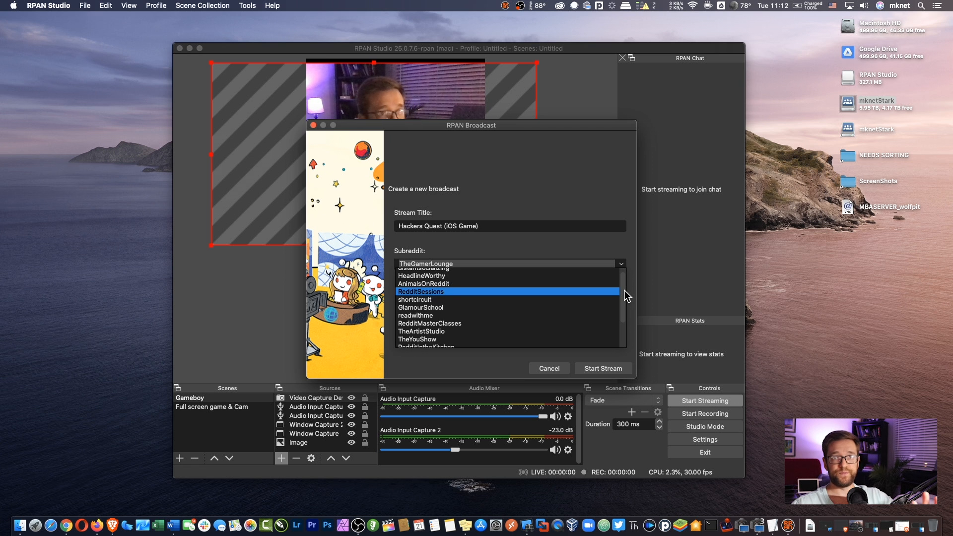
scroll("down", 3)
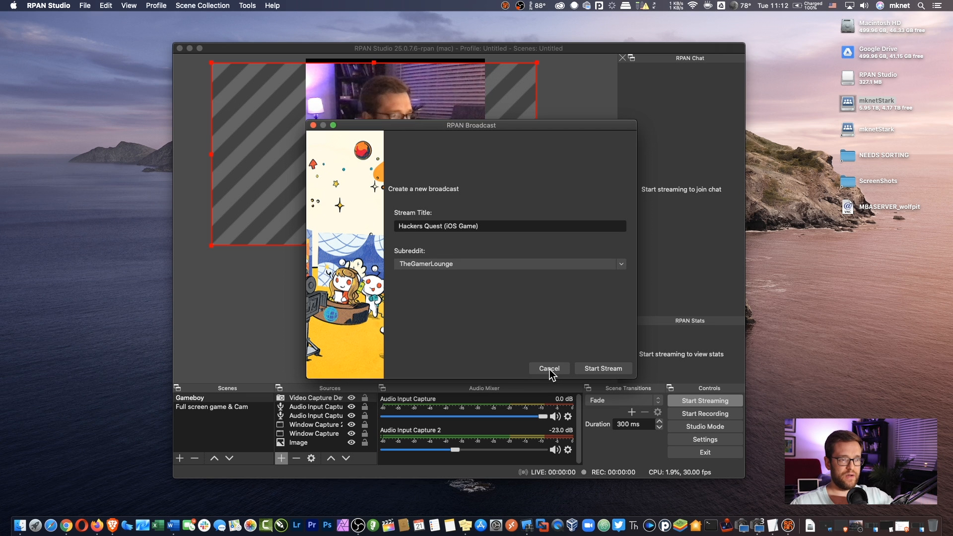
left_click(548, 368)
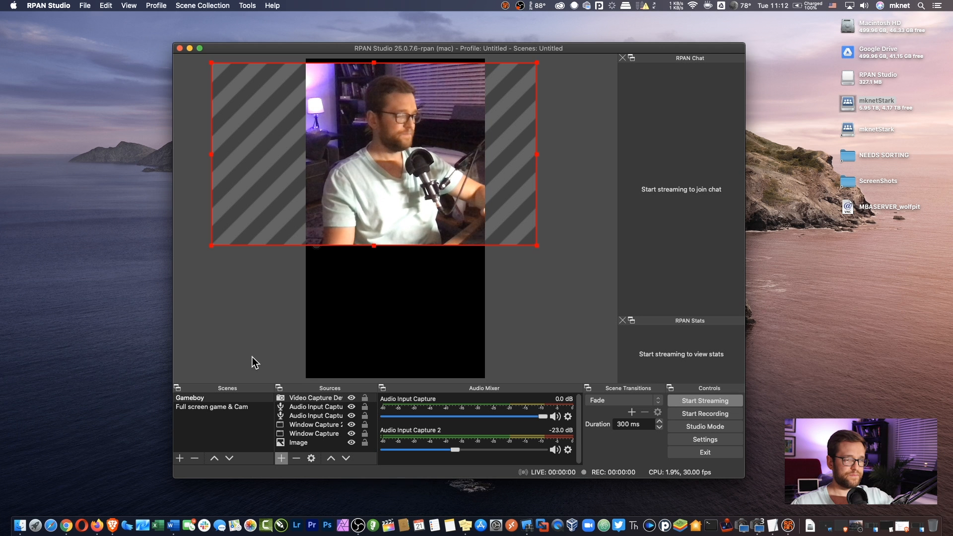